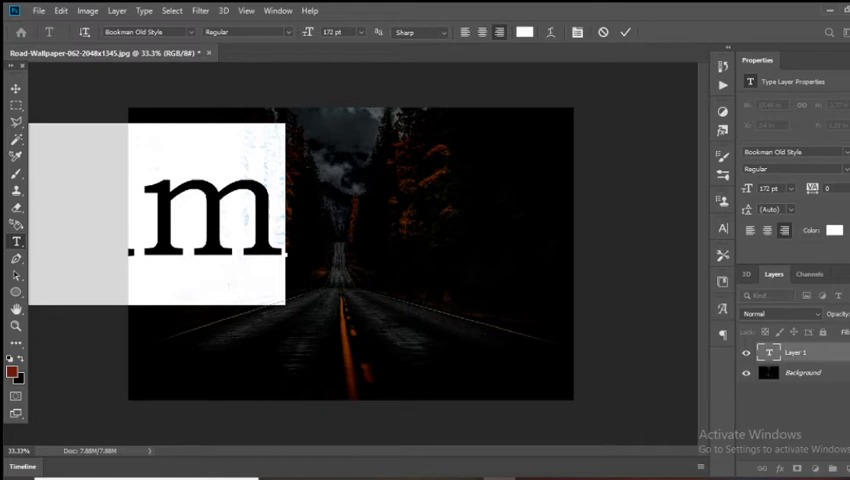
Add the word 'Night' in white serif type and centre it large over the photo.
type("Night")
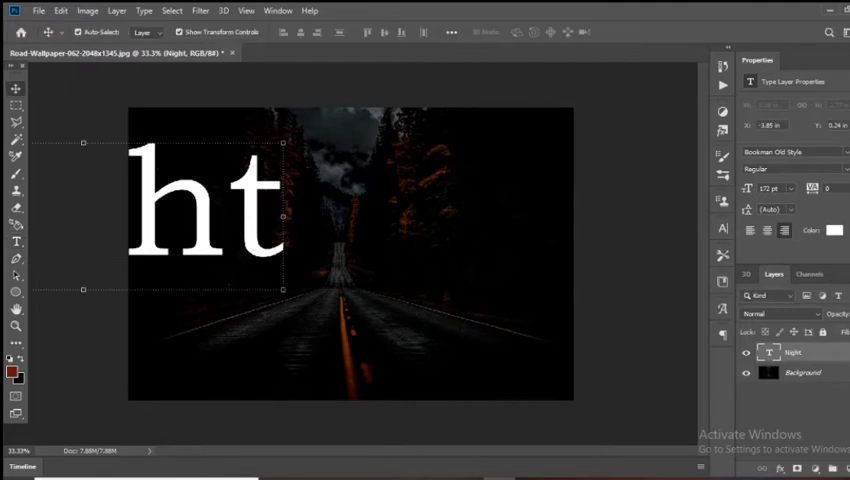
left_click_drag(200, 216, 290, 220)
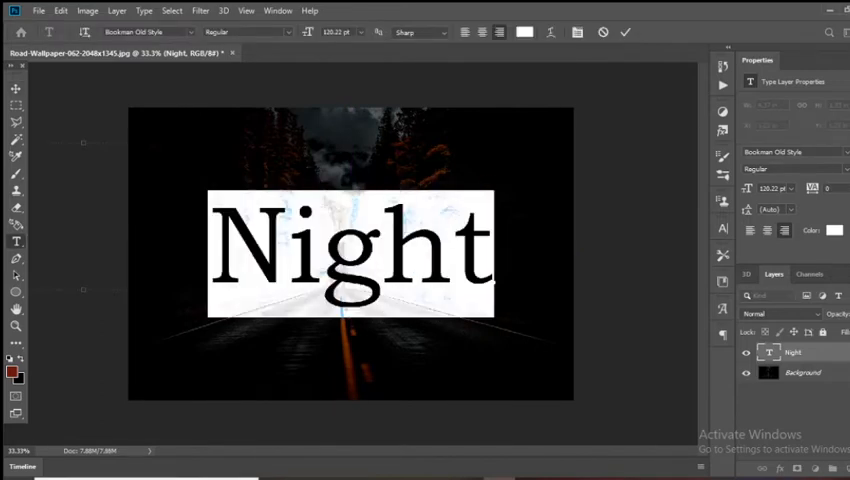
Switch the 'Night' text to the thinner Baskerville Old Face serif typeface.
left_click(144, 32)
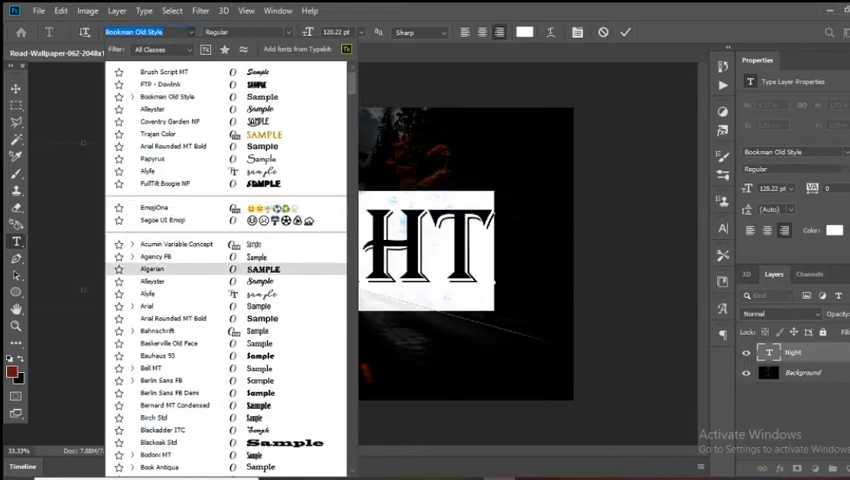
left_click(148, 306)
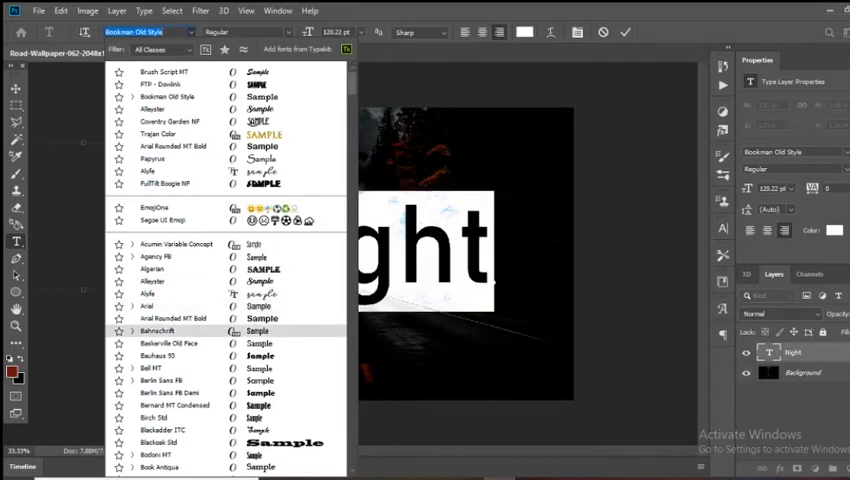
left_click(168, 344)
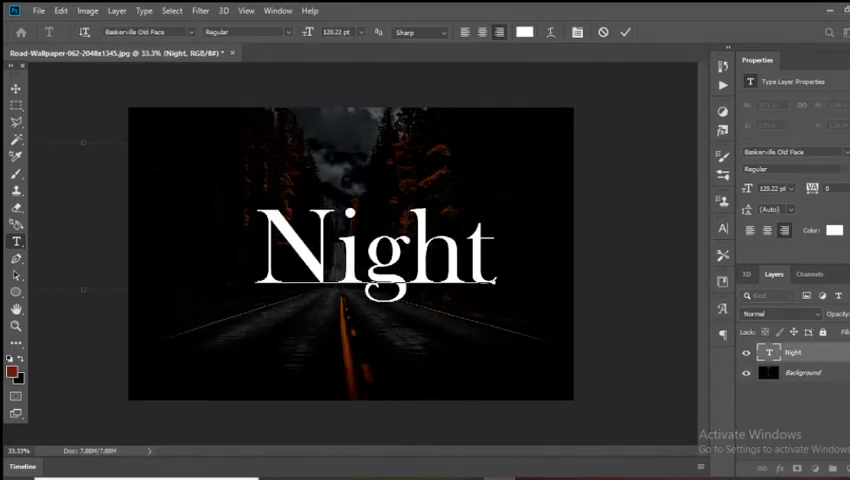
Recolour the 'Night' text to a bright blue in the Color Picker.
left_click(16, 88)
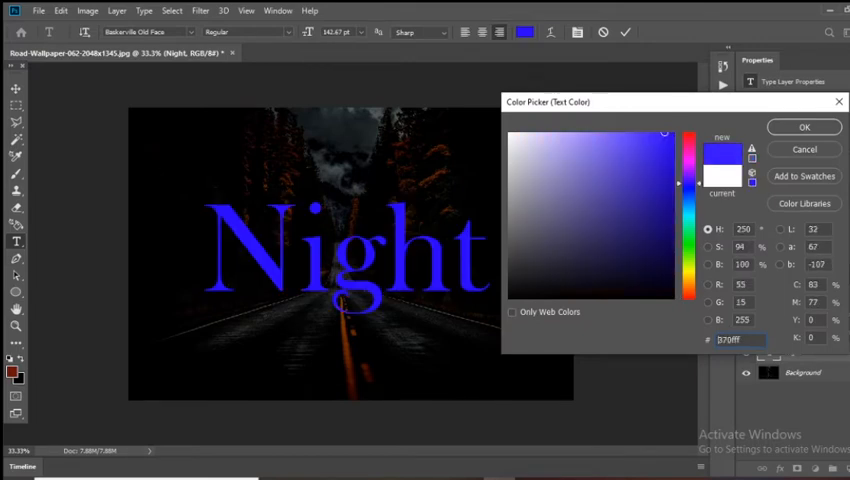
left_click(678, 136)
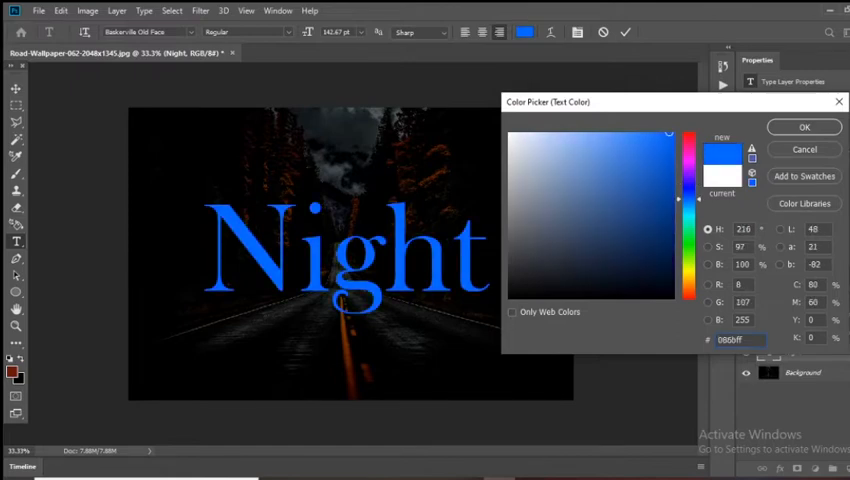
left_click(804, 128)
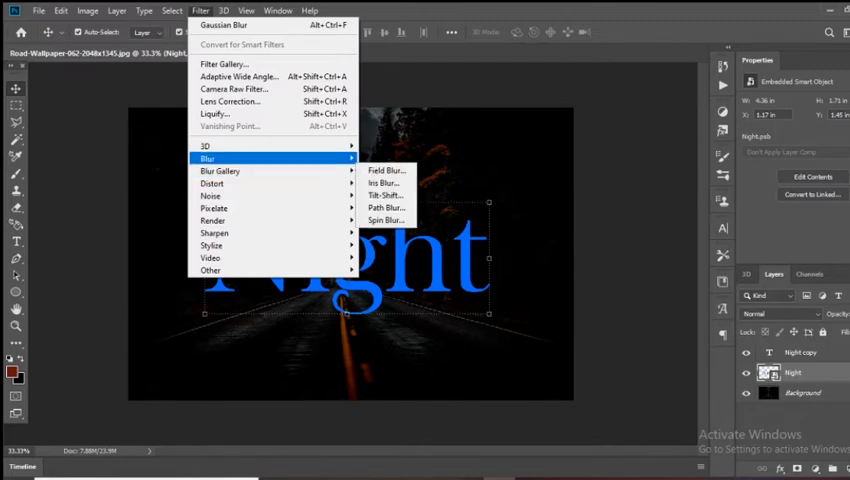
Apply a Gaussian Blur to the lower Night layer, leaving the top copy sharp.
left_click(222, 24)
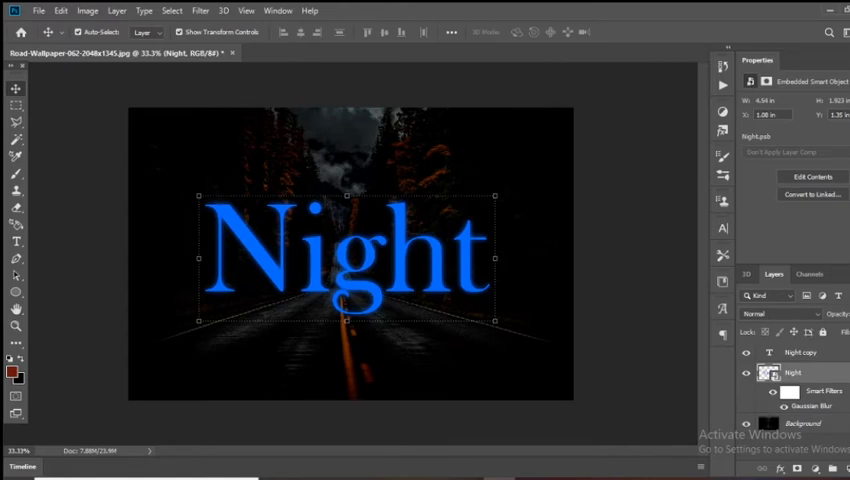
left_click(116, 10)
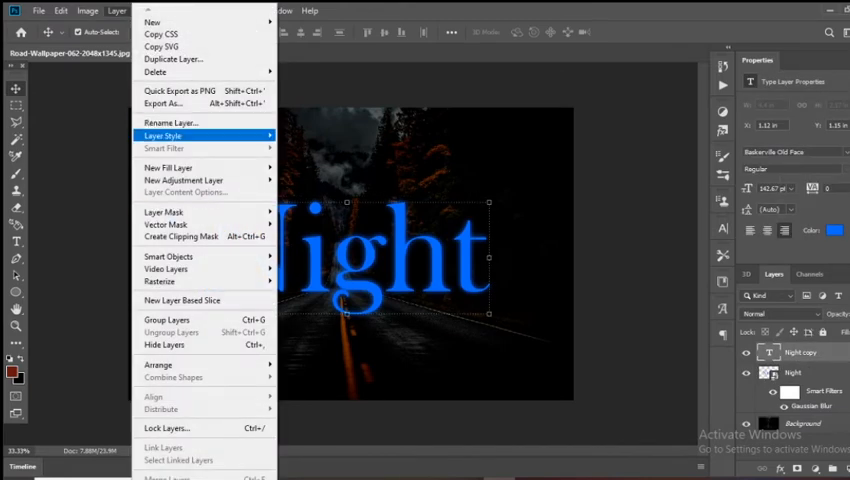
mouse_move(162, 136)
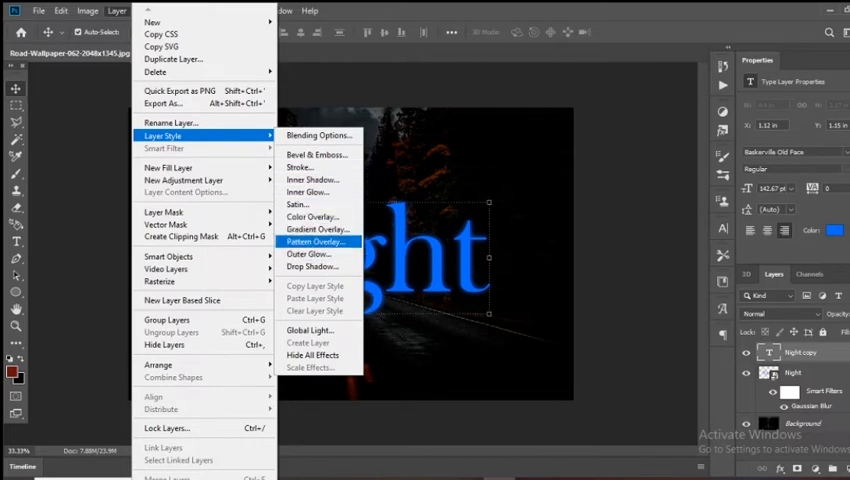
Give the top 'Night' text a blue Outer Glow layer style.
left_click(308, 252)
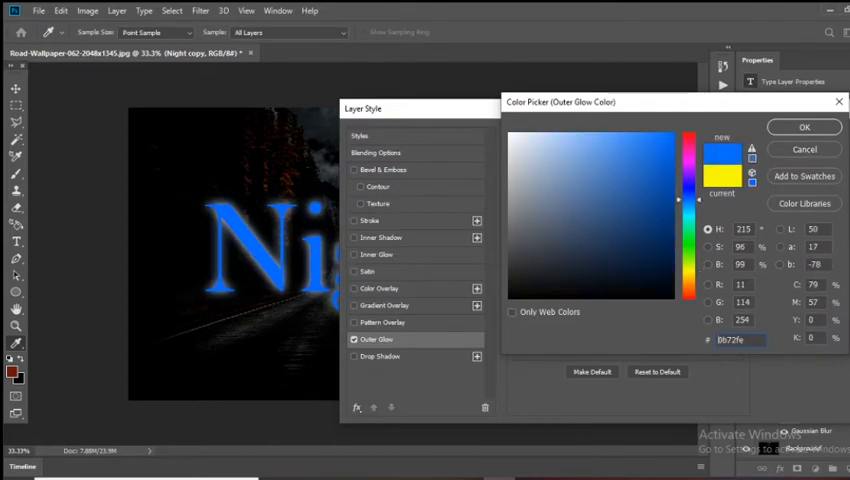
left_click(668, 132)
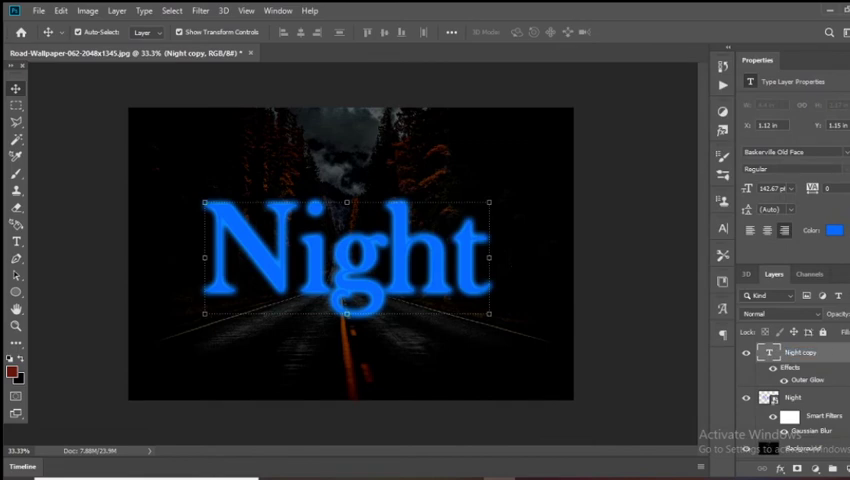
left_click(812, 230)
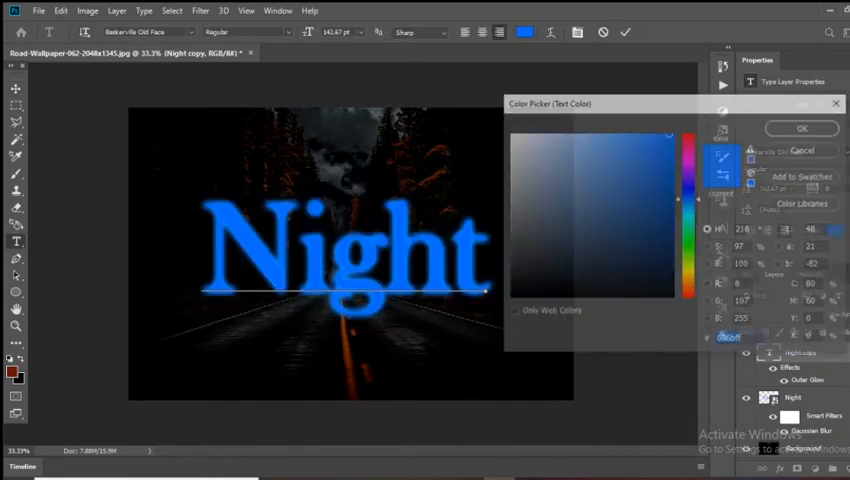
Make the top 'Night' text white so it reads clearly inside the blue glow.
left_click(800, 128)
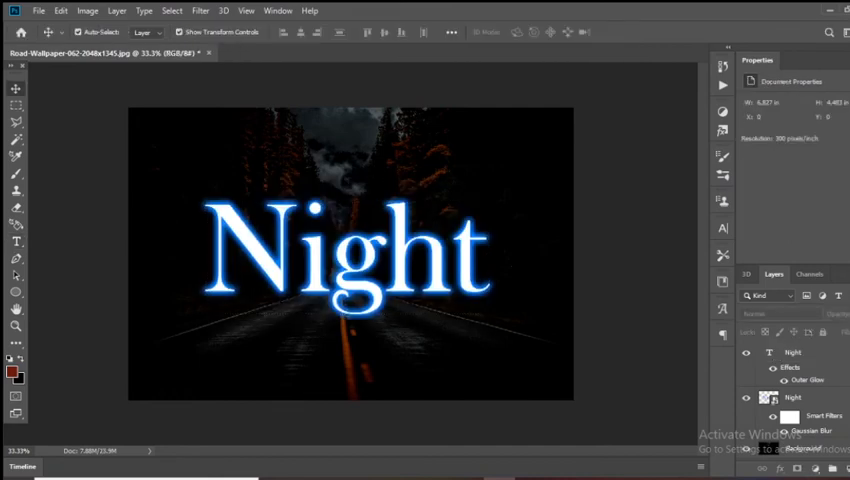
left_click(116, 12)
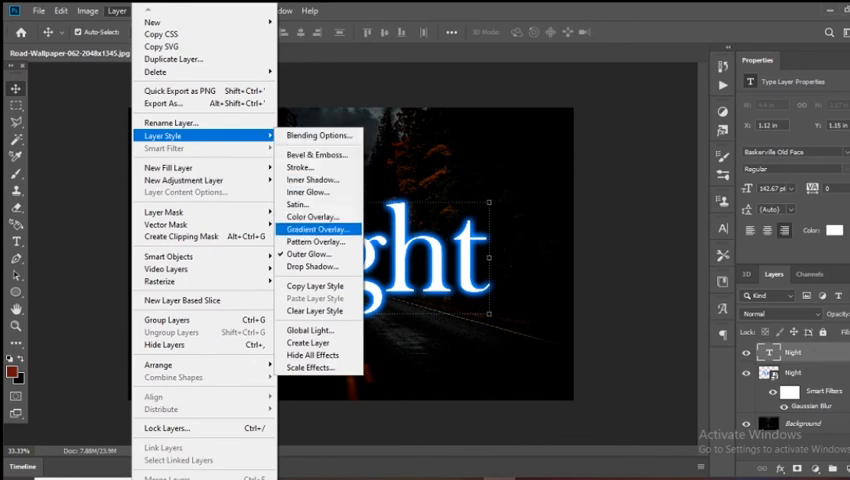
mouse_move(316, 258)
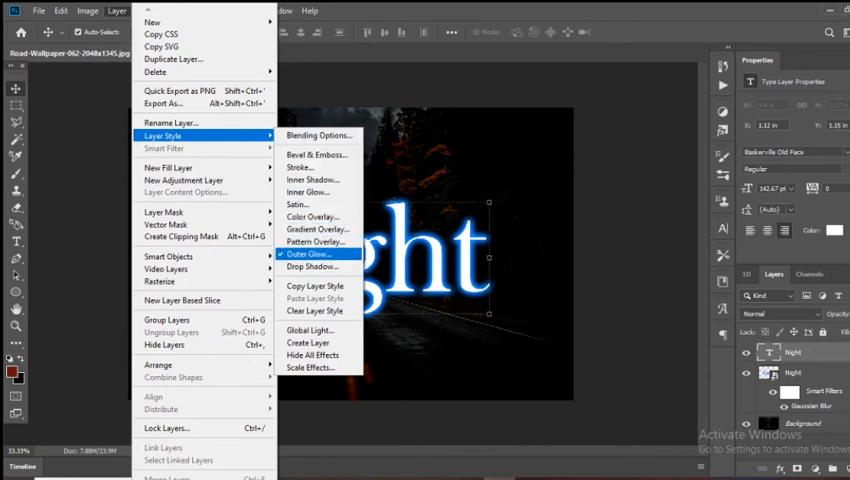